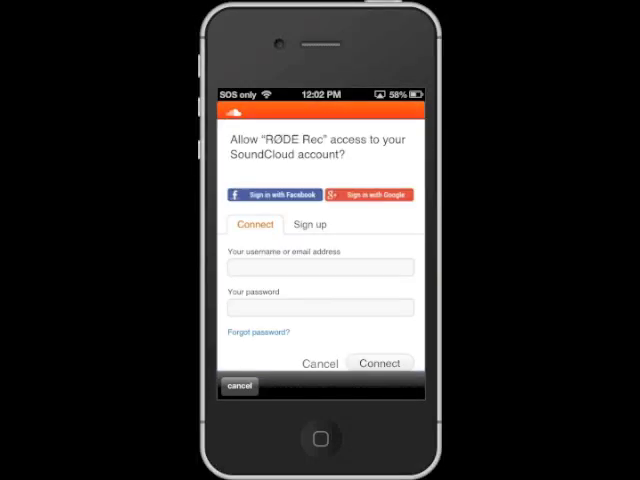
Step: Begin entering the SoundCloud account email on the authorization page
{"action": "left_click", "coordinate": [319, 267]}
{"action": "type", "text": "info@rodemic"}
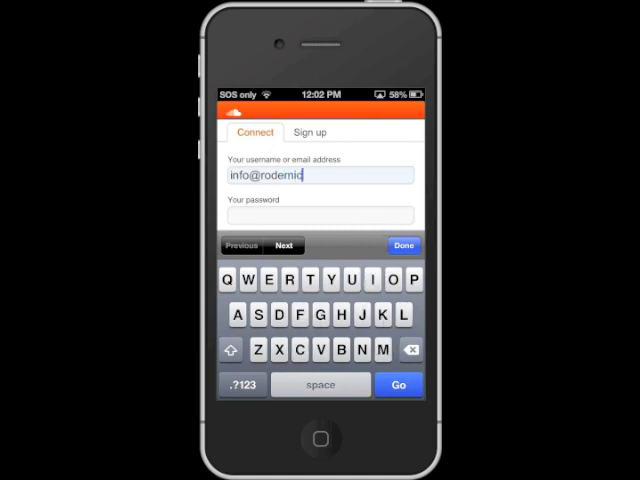
Step: Enter the password and authorize RØDE Rec to connect to SoundCloud
{"action": "left_click", "coordinate": [384, 322]}
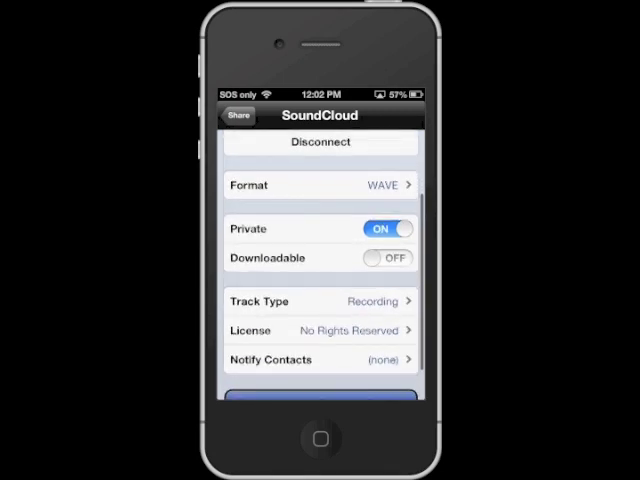
Step: Set the upload to MP3 format, private, and review the contacts to notify
{"action": "left_click", "coordinate": [320, 185]}
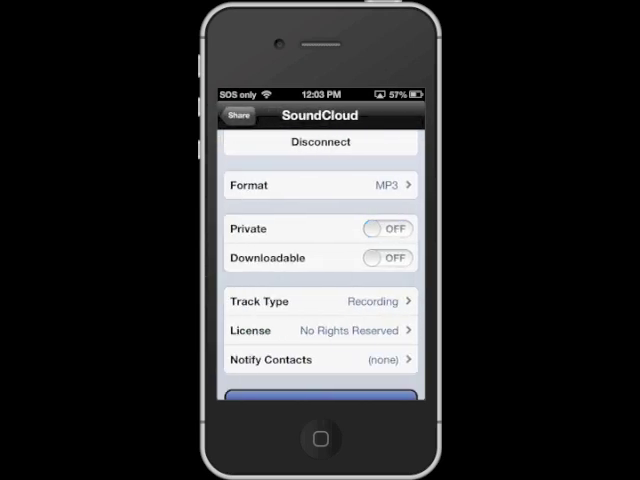
{"action": "left_click", "coordinate": [386, 229]}
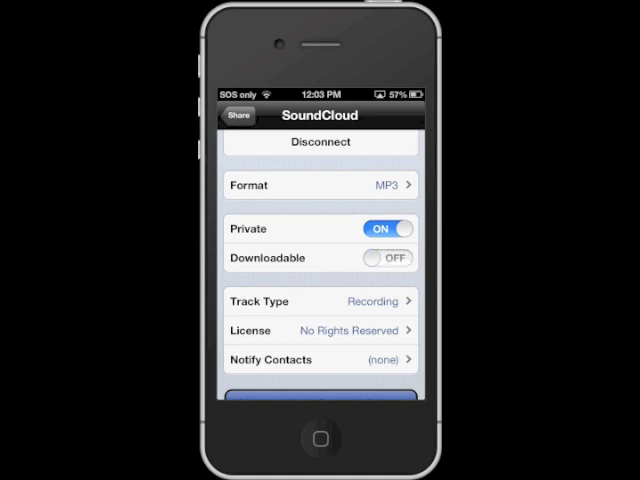
{"action": "left_click", "coordinate": [320, 330]}
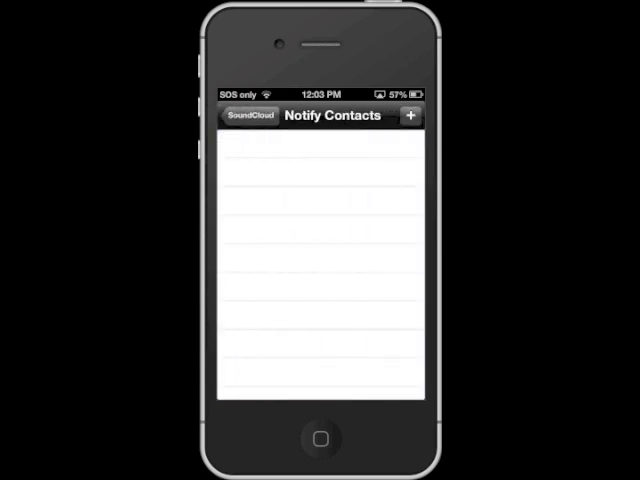
{"action": "left_click", "coordinate": [247, 116]}
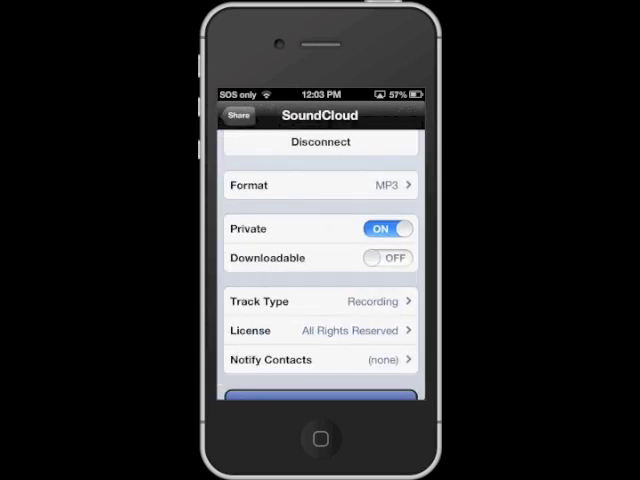
Step: Start uploading the recording to SoundCloud with All Rights Reserved licensing
{"action": "scroll", "scroll_direction": "down", "scroll_amount": 3}
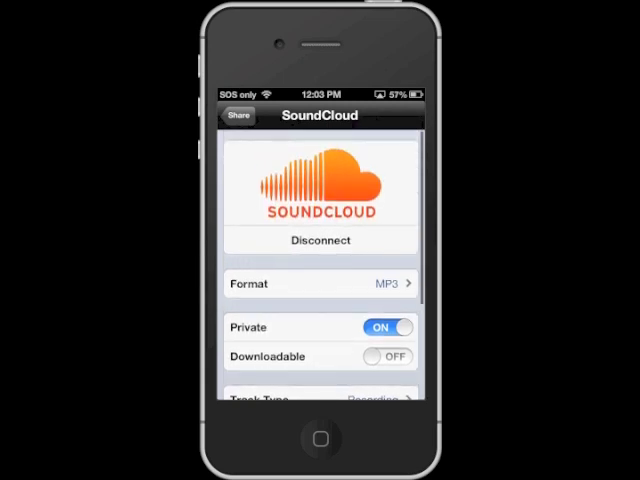
{"action": "left_click", "coordinate": [237, 114]}
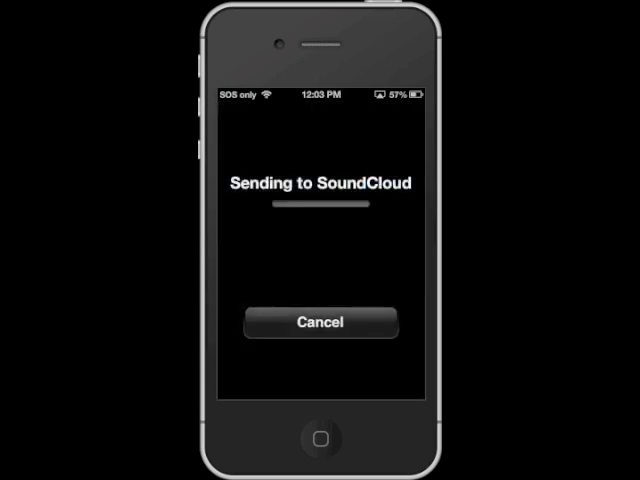